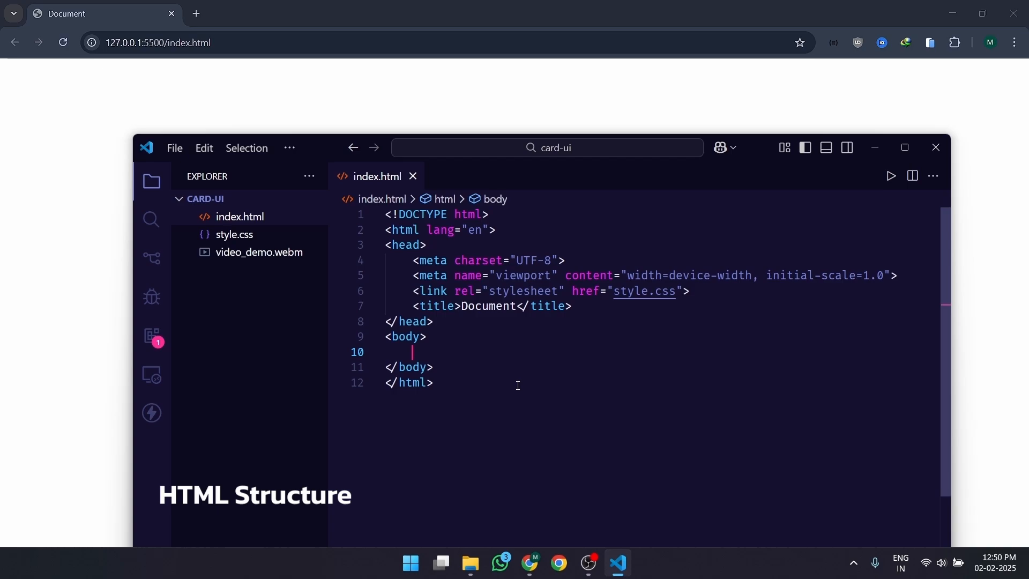
Step: Add a cards-container div in the body and start a div with class card inside it
text(<div class="cards-container">)
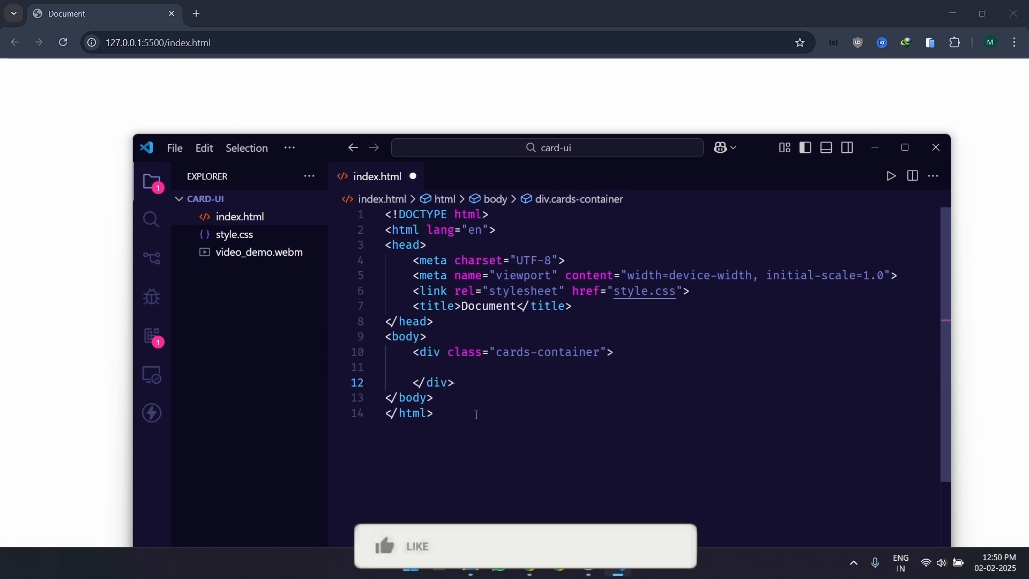
click(383, 545)
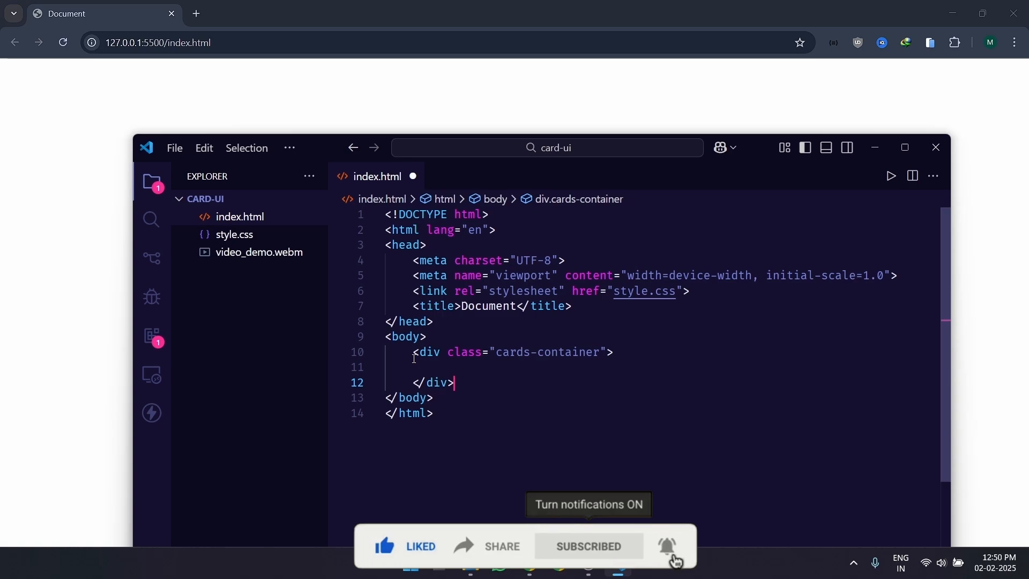
text(<div class="card">)
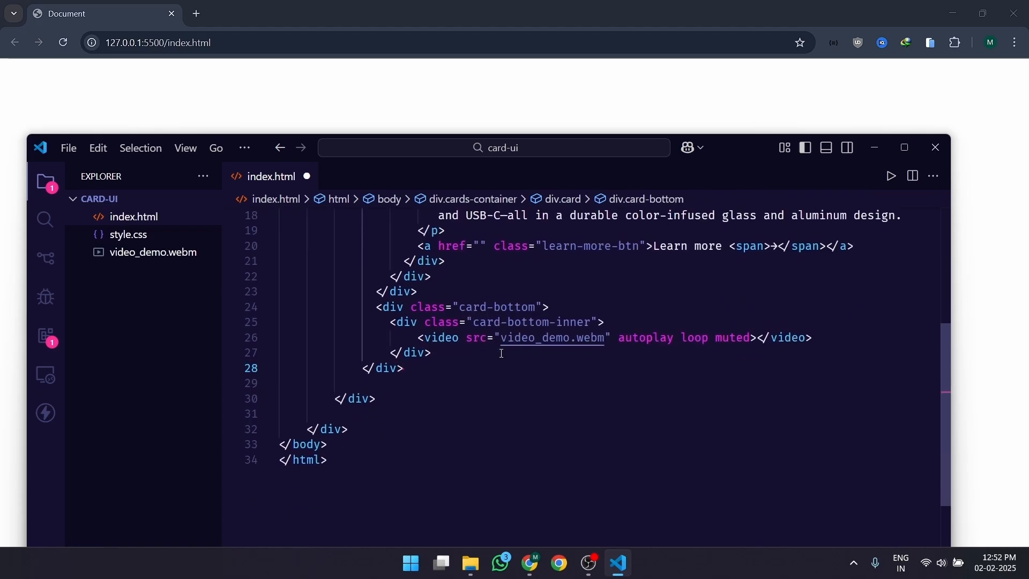
Step: Highlight the autoplay, loop and muted attributes on the video_demo.webm element in turn
triple_click(584, 338)
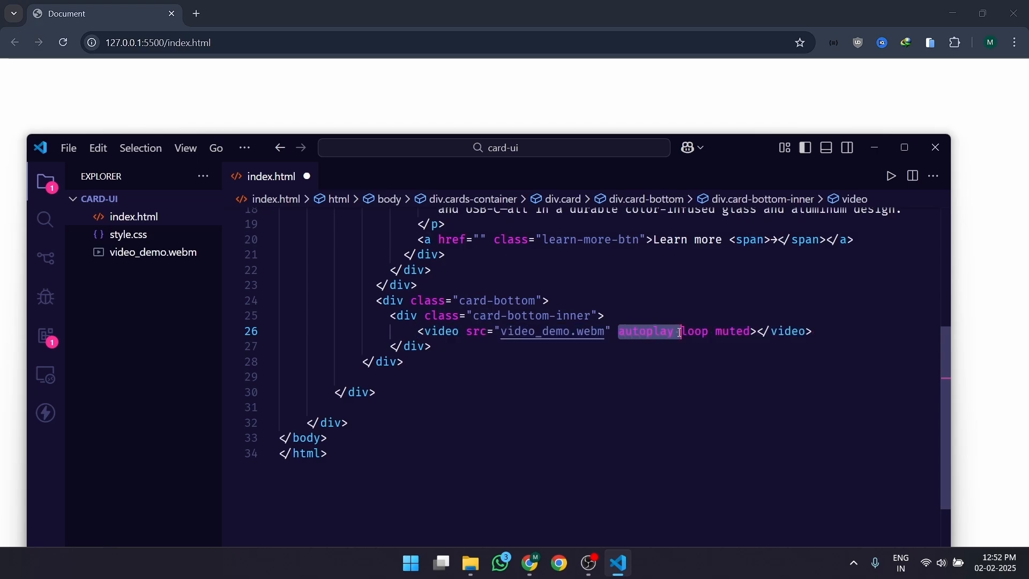
click(650, 331)
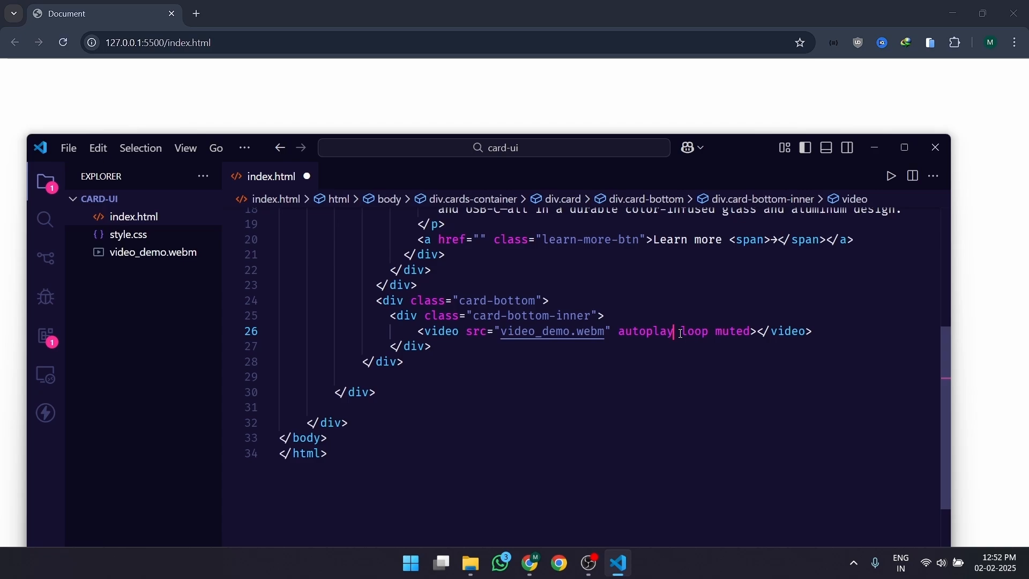
double_click(695, 332)
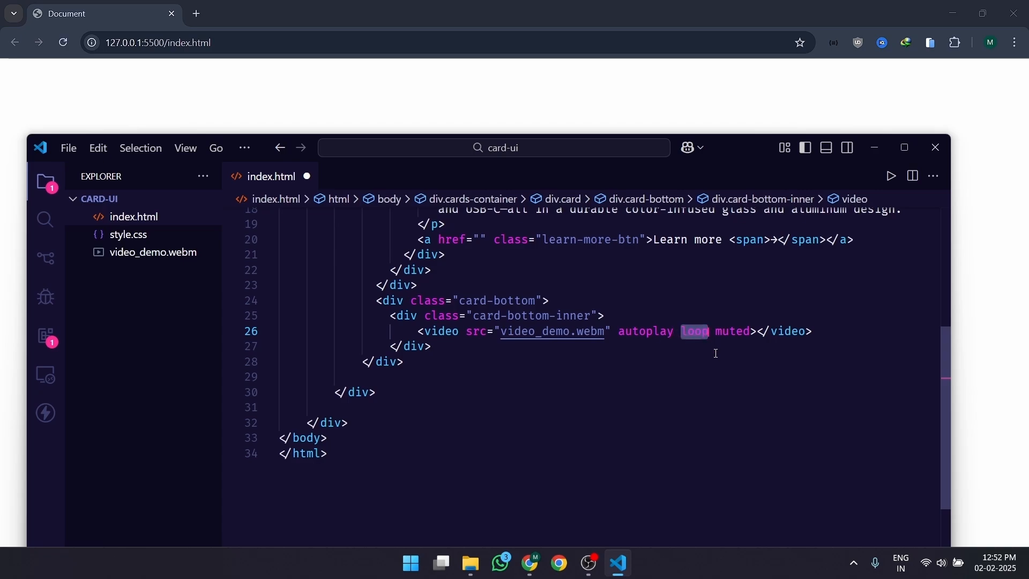
double_click(732, 331)
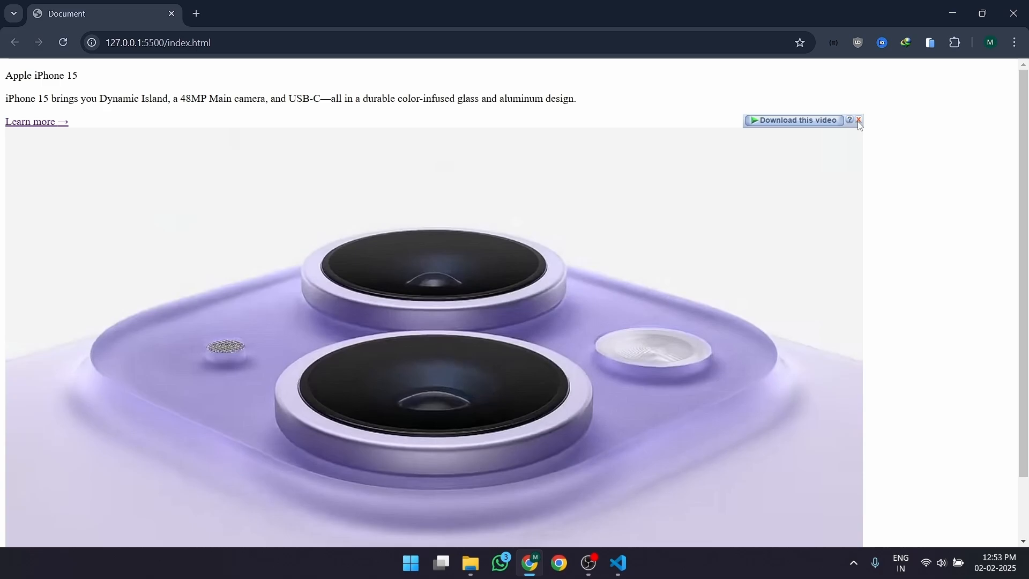
Step: Dismiss the video download popup in Chrome and return to the code editor
click(857, 122)
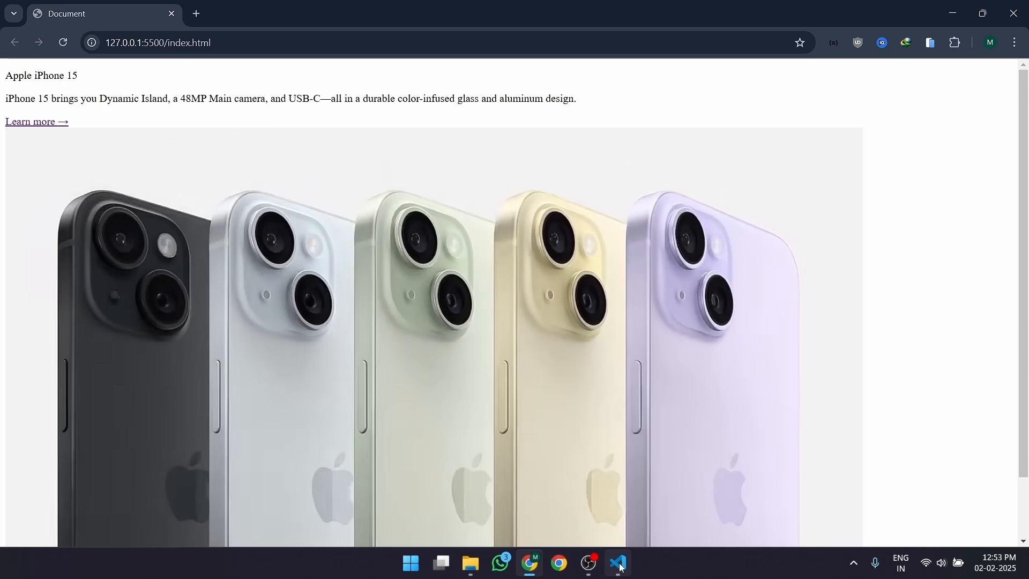
click(617, 563)
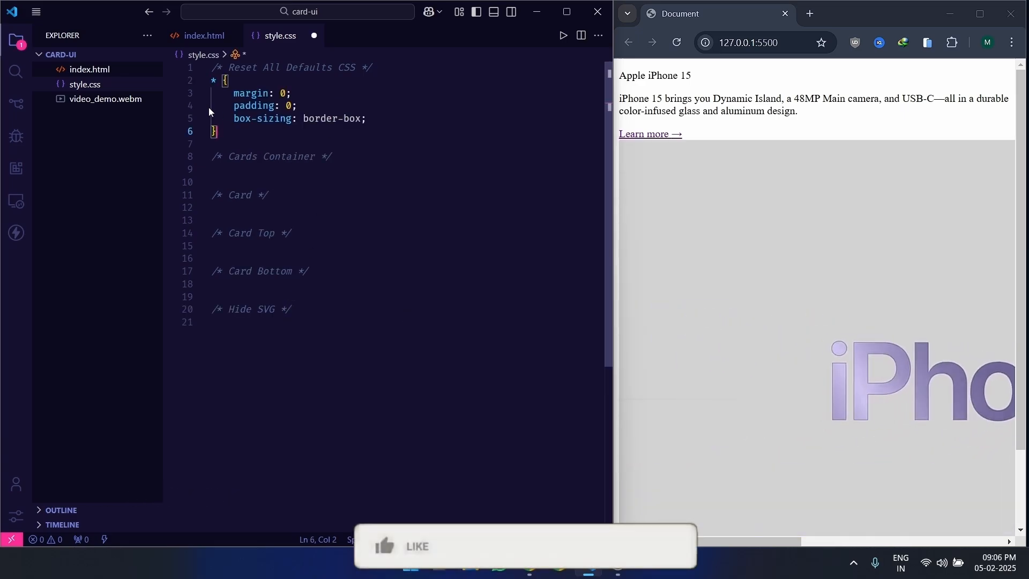
Step: Write body font, centered wrapping flex cards container, and .card sizing with a drop-shadow filter
click(404, 545)
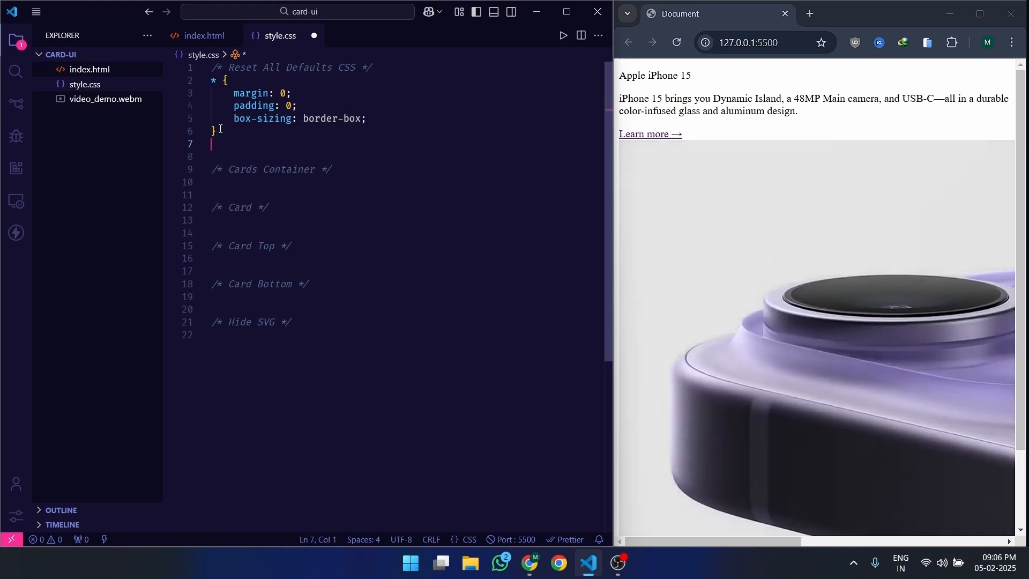
key(enter)
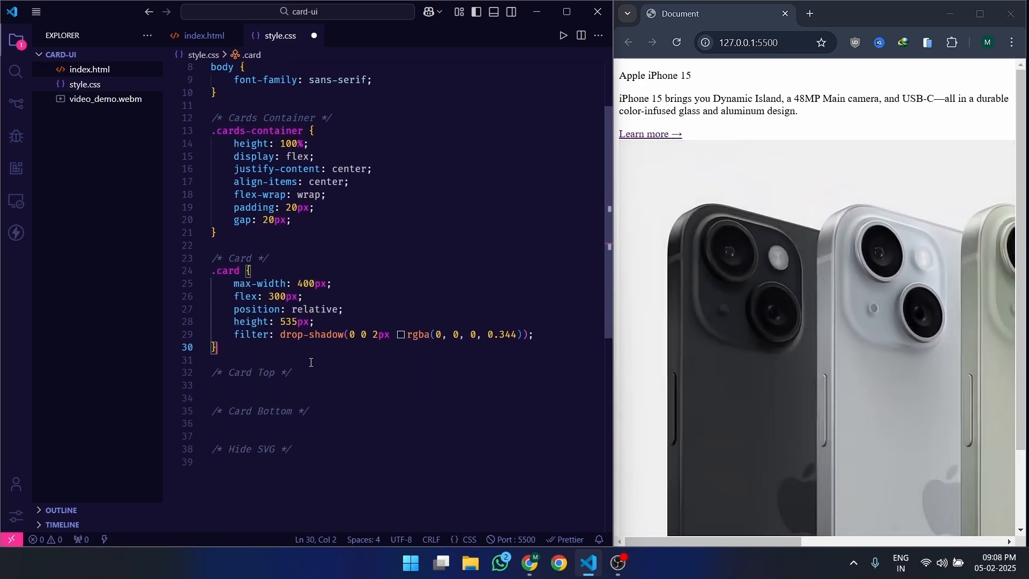
Step: Add a .card-top rule with height 300px, width 100% and overflow hidden
scroll(down, 3)
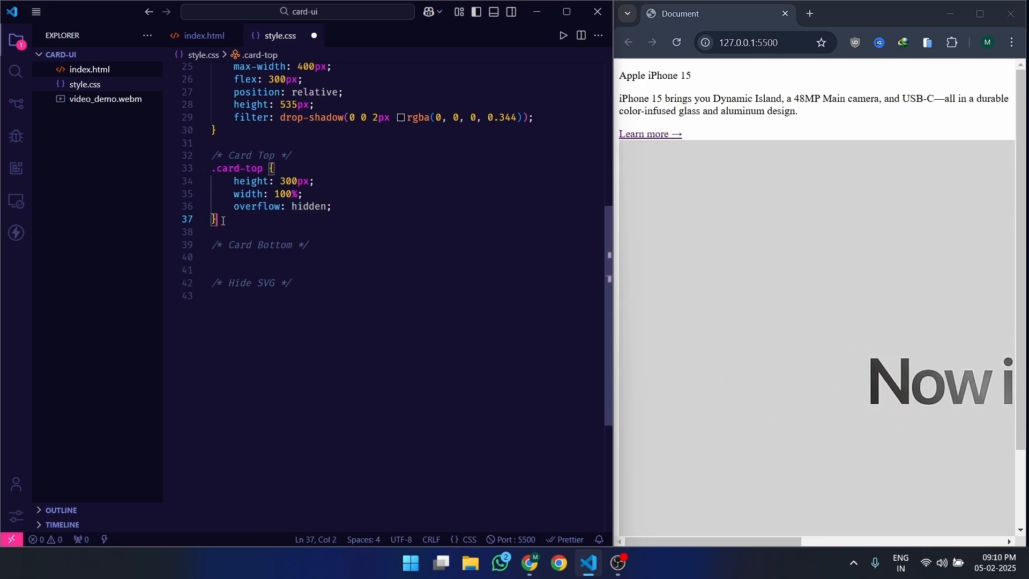
key(Enter)
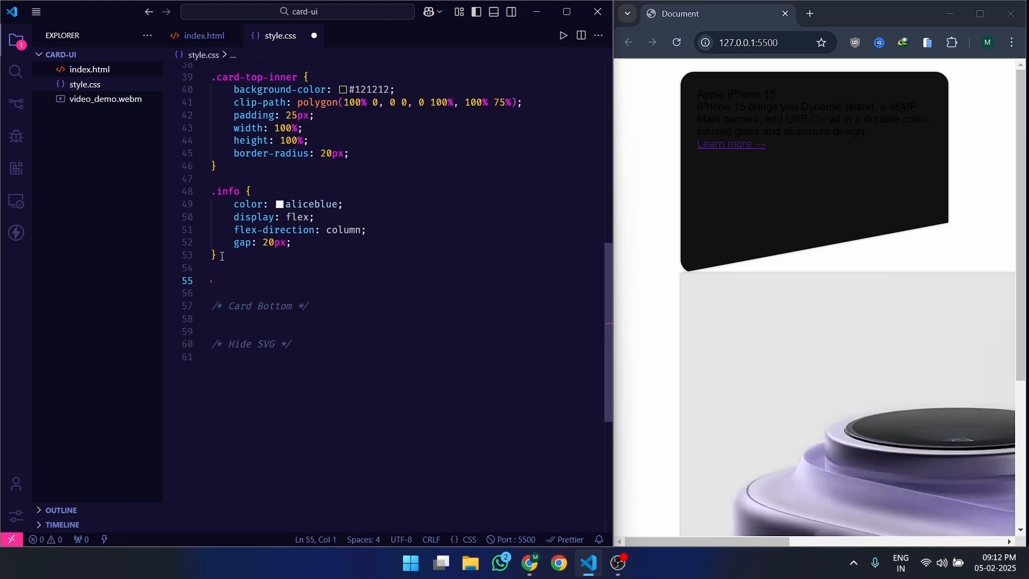
Step: Style .card-top-inner as a #121212 clipped rounded panel and .info as aliceblue column text
scroll(down, 3)
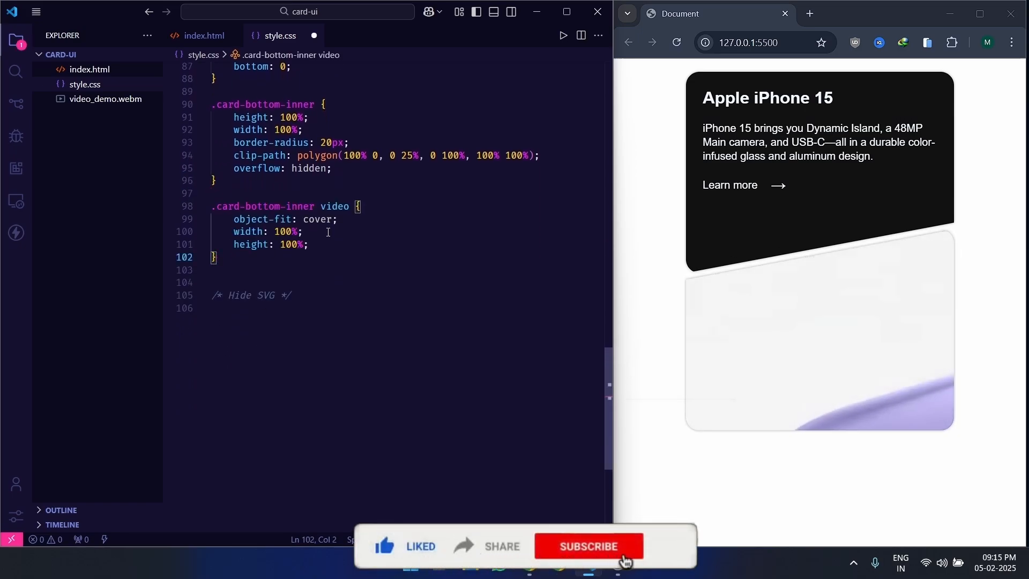
Step: Paste the round-border SVG with the rounded-tabbed filter under the Paste SVG comment
click(586, 546)
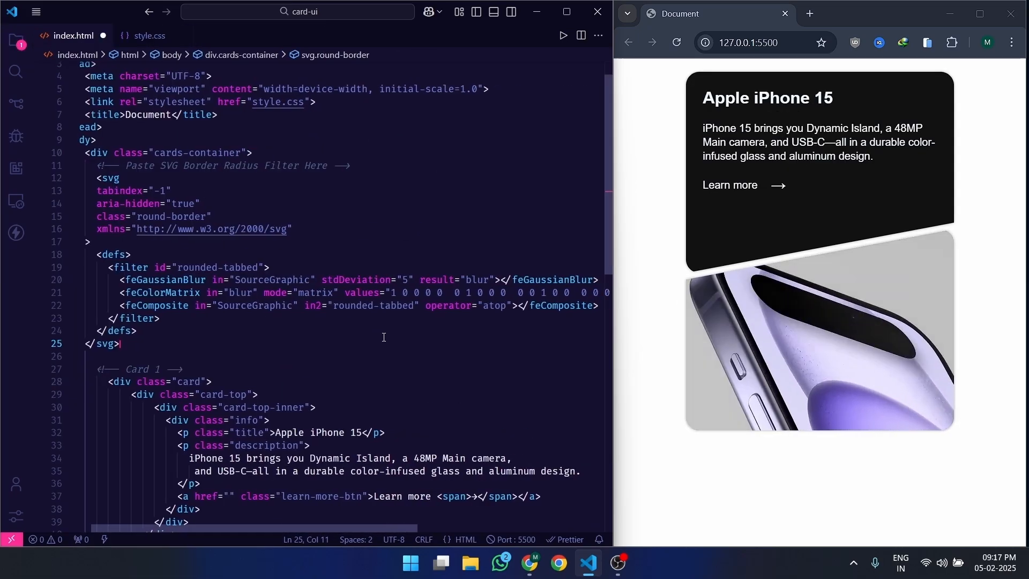
Step: Apply filter url('#rounded-tabbed') to div.card-bottom, then move to style.css for the .round-border rule
scroll(right, 3)
text( style="filter: url('#rounded-tabbed');")
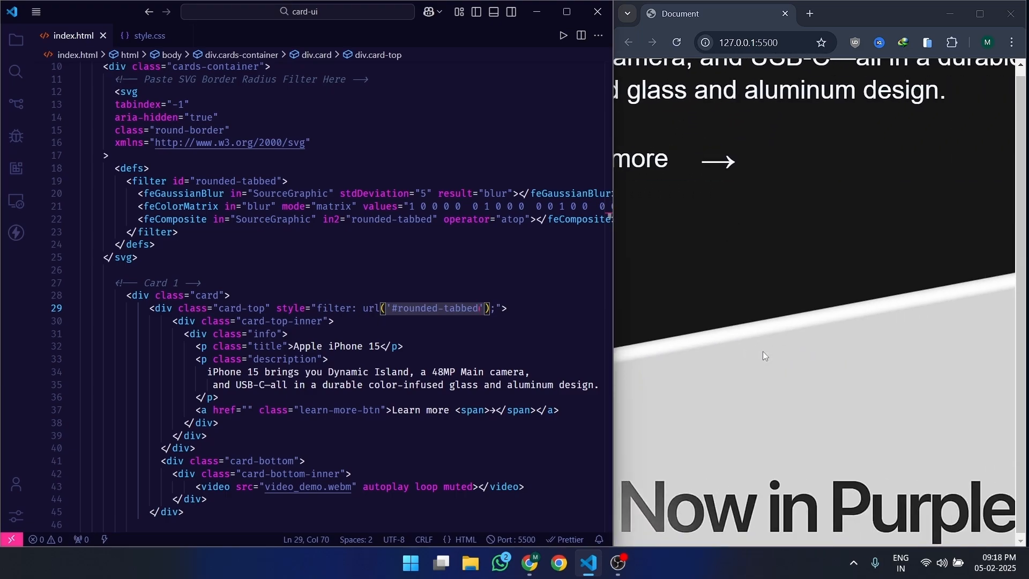
scroll(down, 3)
text( style="filter: url('#rounded-tabbed');")
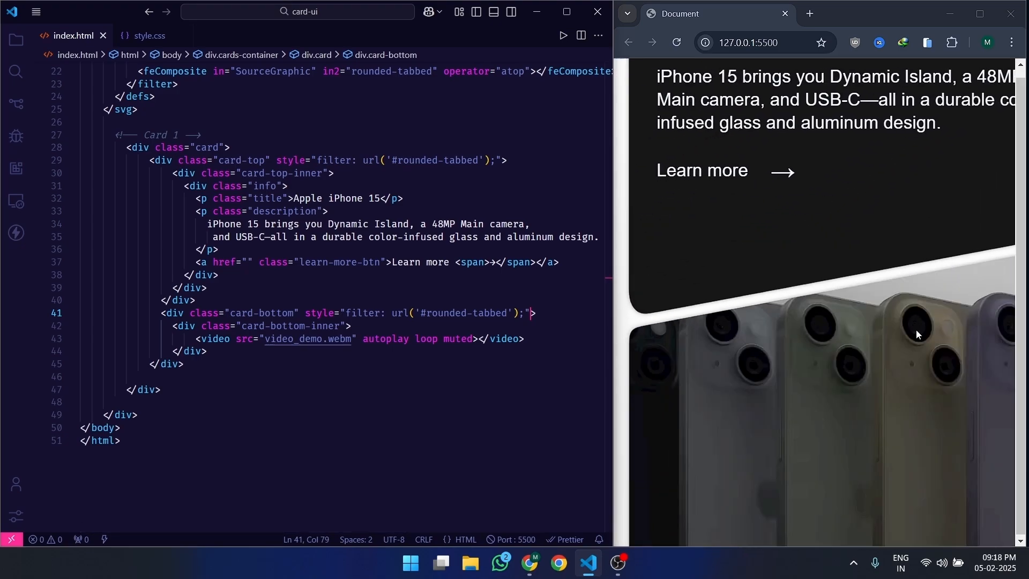
click(148, 36)
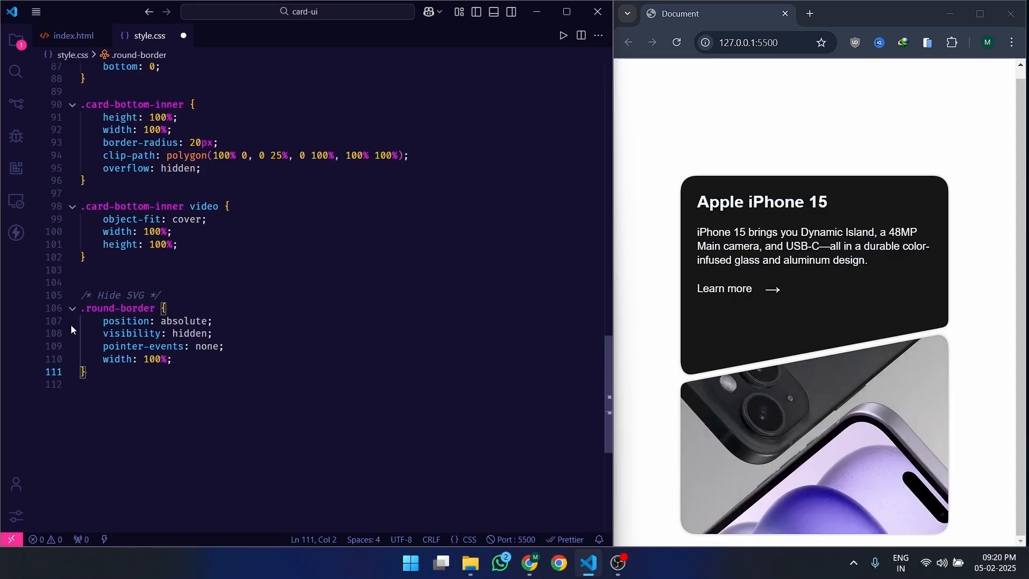